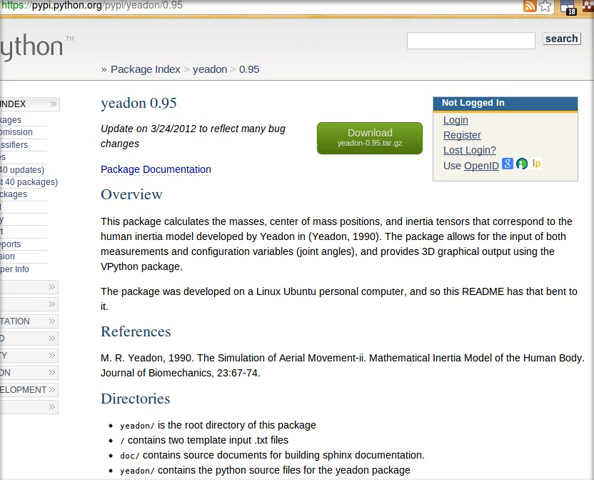
mouse_move(411, 311)
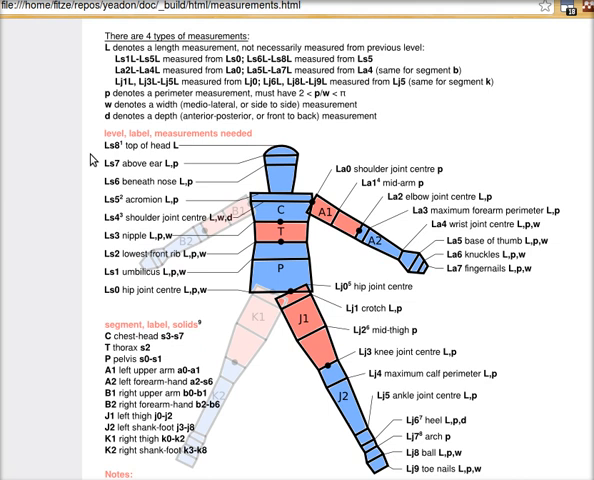
mouse_move(332, 183)
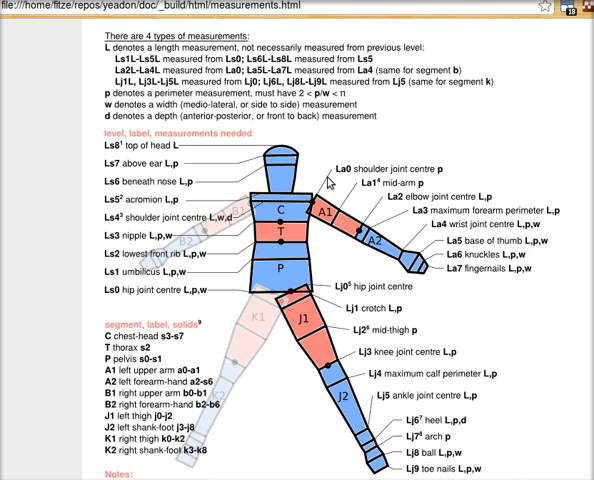
mouse_move(485, 147)
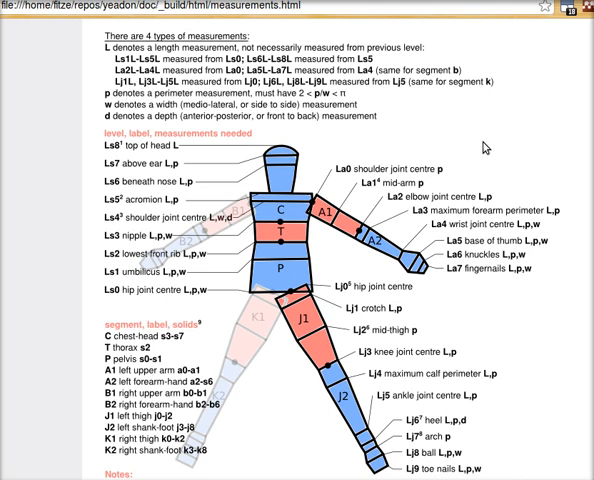
mouse_move(427, 268)
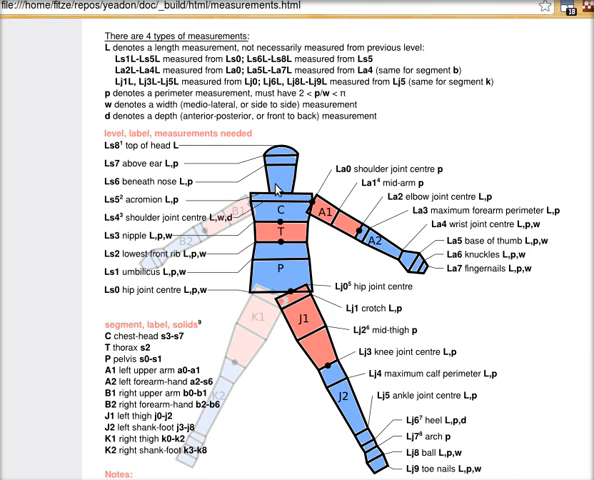
mouse_move(365, 235)
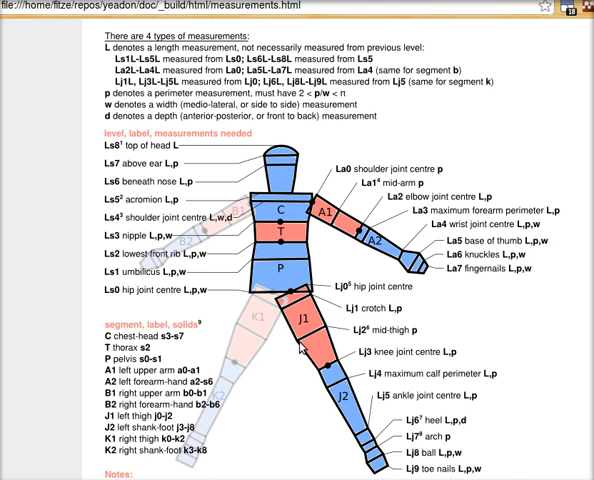
mouse_move(301, 347)
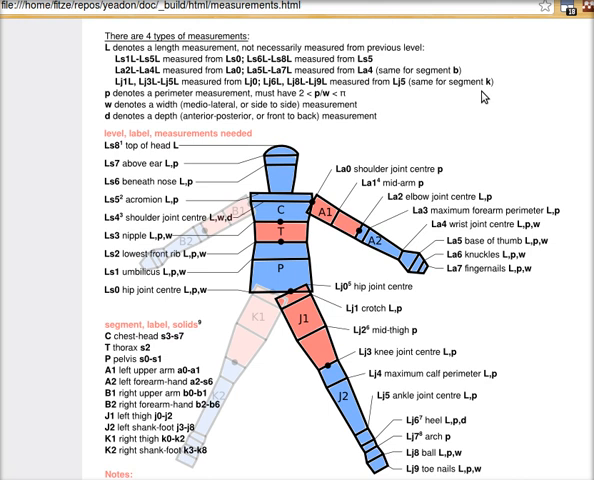
mouse_move(484, 96)
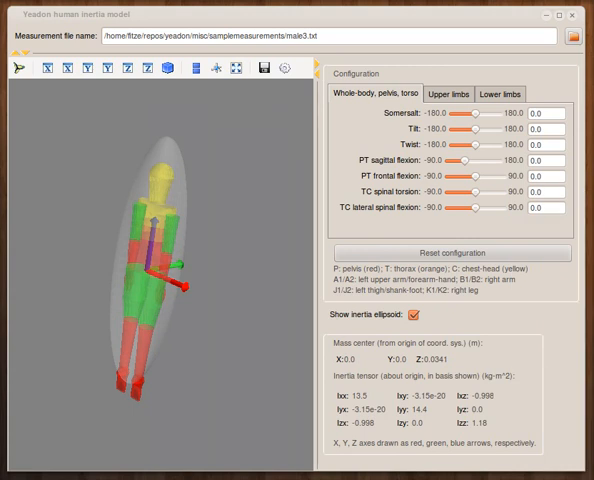
mouse_move(446, 17)
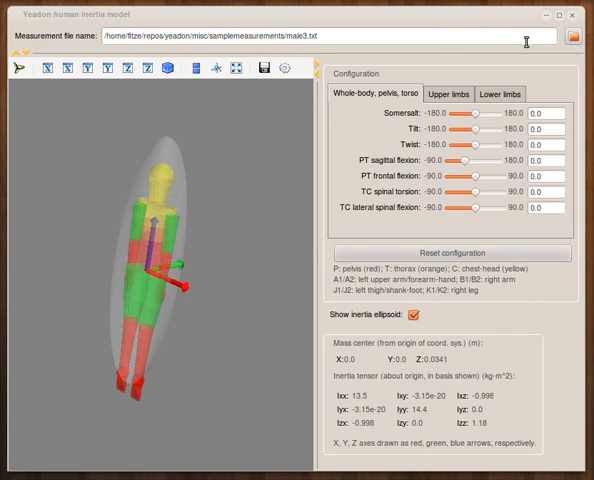
Step: Browse into the yeadon sample measurements folder and select male2.txt
click(574, 38)
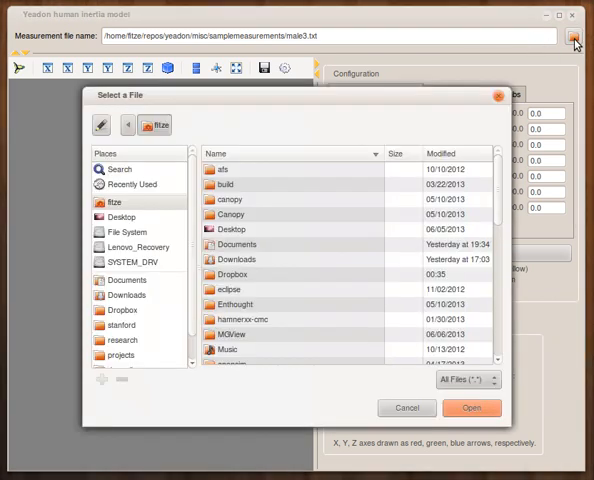
scroll(down, 3)
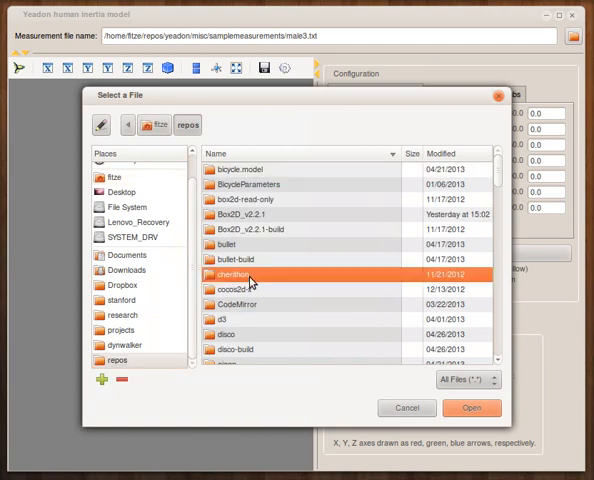
double_click(248, 272)
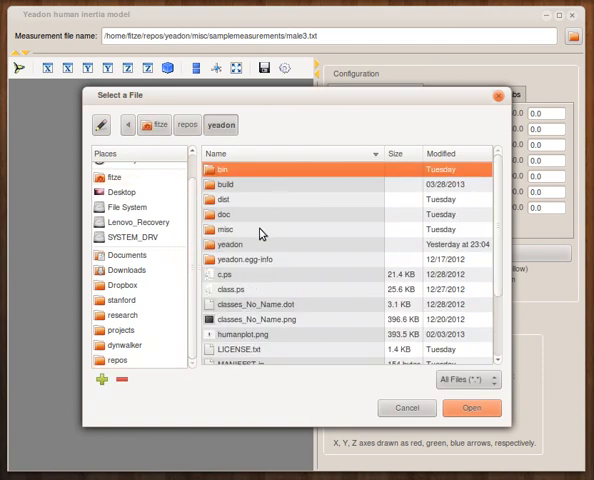
double_click(227, 243)
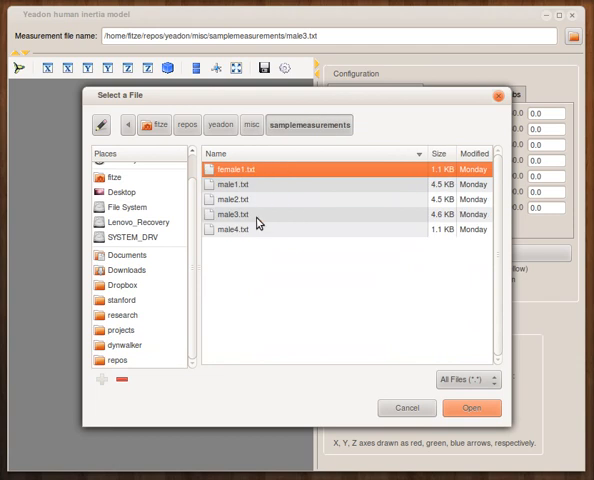
click(471, 408)
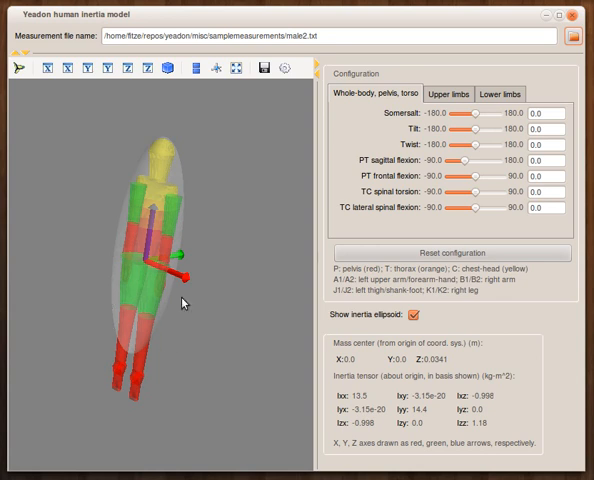
mouse_move(133, 416)
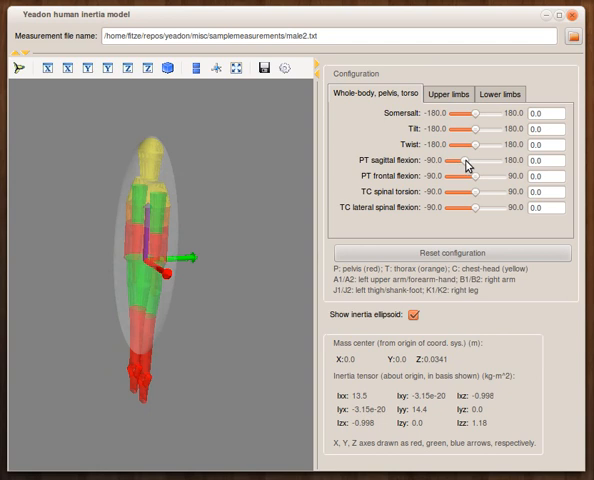
Step: Bend the torso forward to about 41 degrees of pelvis-thorax sagittal flexion
drag(469, 160, 478, 160)
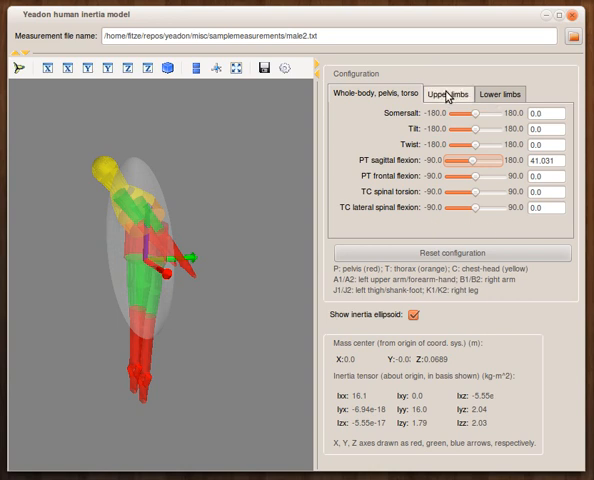
Step: Switch to the lower-limb joint angles and flex the left hip (PJ1) to about 13 degrees
click(448, 94)
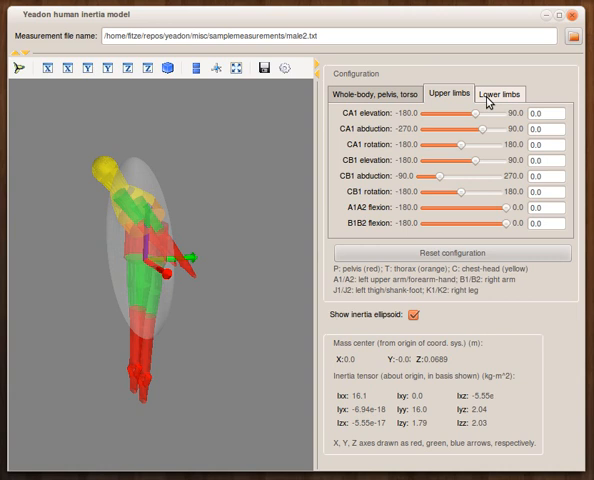
click(500, 92)
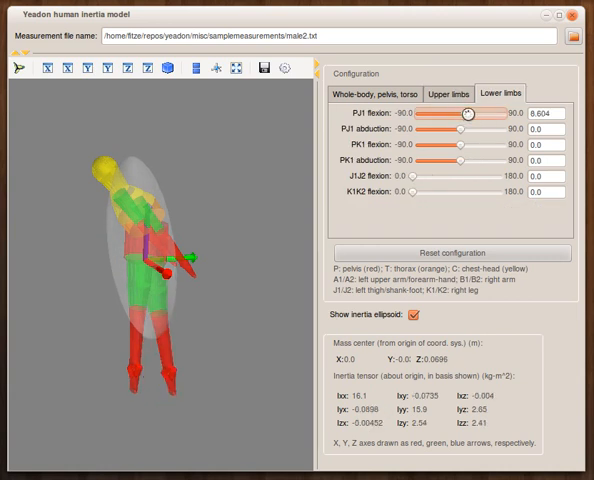
drag(467, 114, 472, 114)
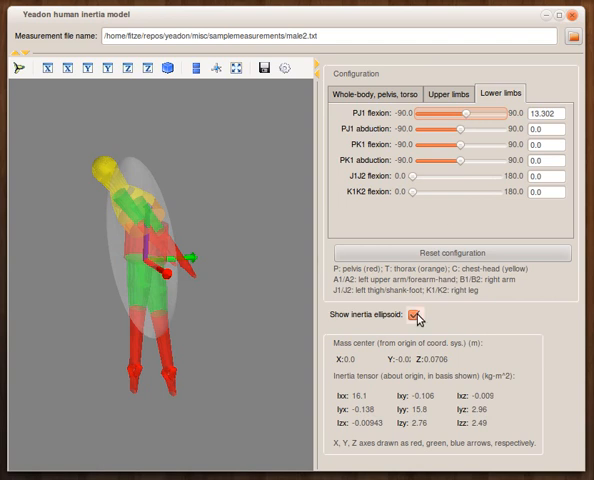
Step: Uncheck Show inertia ellipsoid, leaving the figure with its mass center and inertia tensor
click(414, 316)
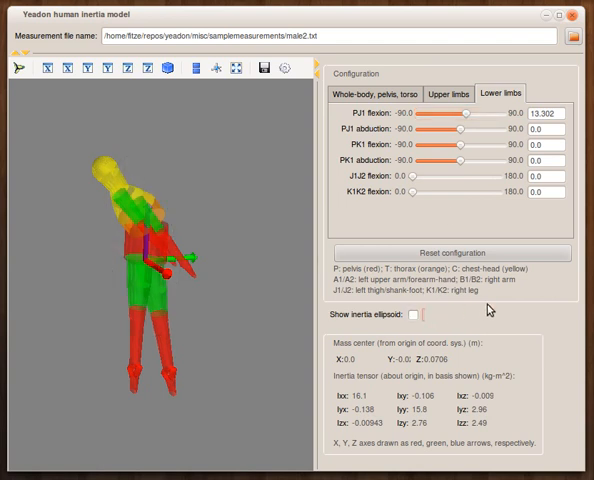
mouse_move(338, 249)
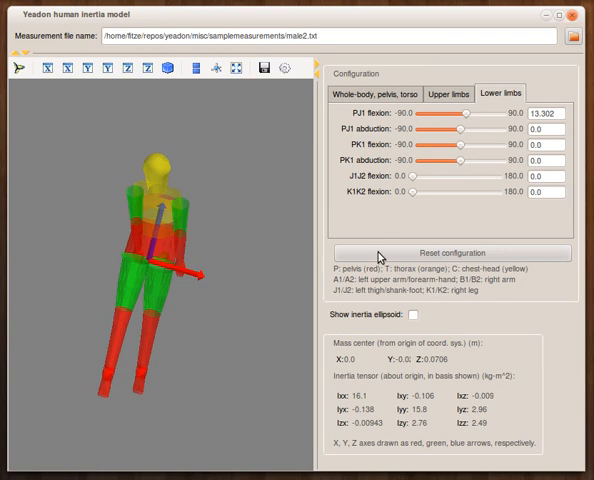
Step: Reset the configuration so every joint angle returns to zero and the figure stands upright
click(450, 253)
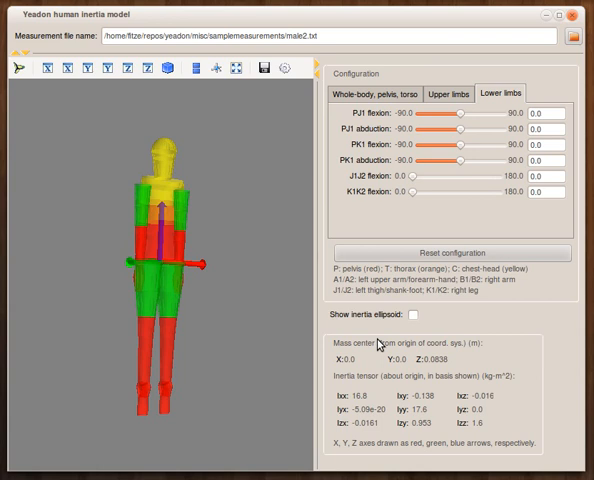
mouse_move(200, 296)
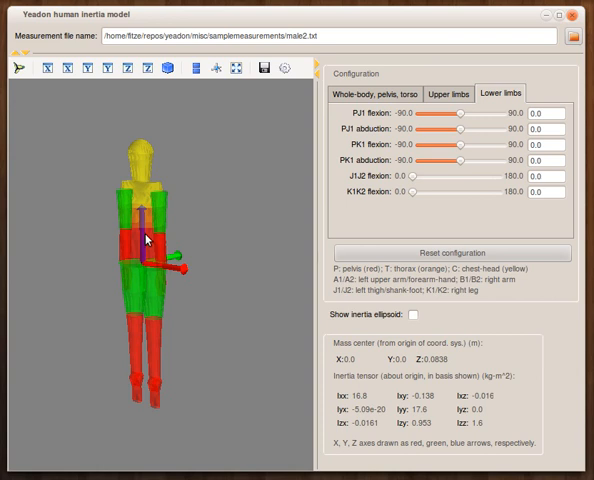
mouse_move(240, 348)
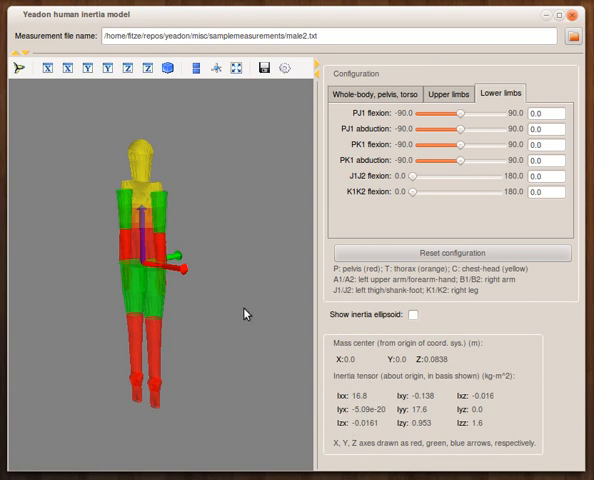
mouse_move(143, 267)
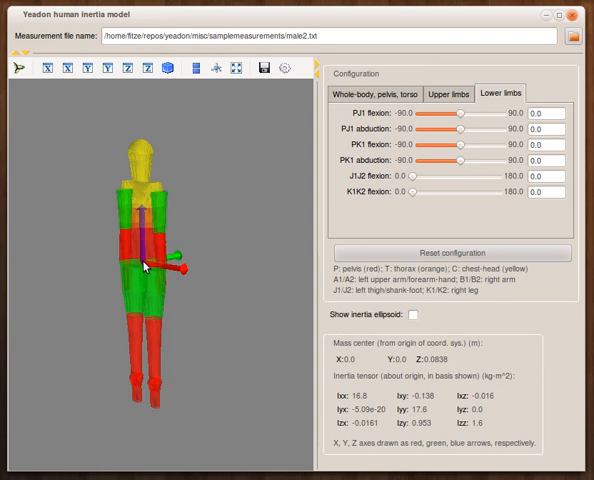